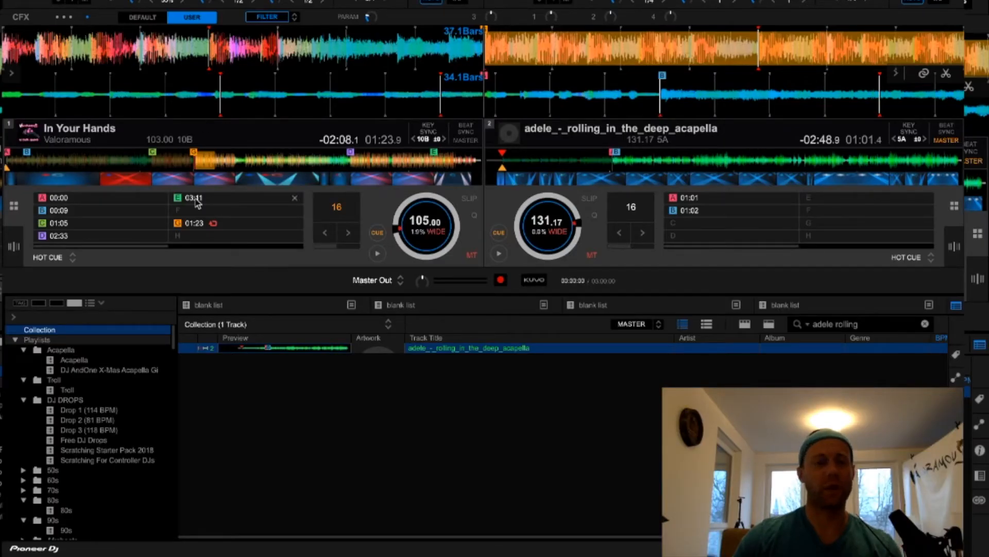
{"action": "mouse_move", "coordinate": [190, 205]}
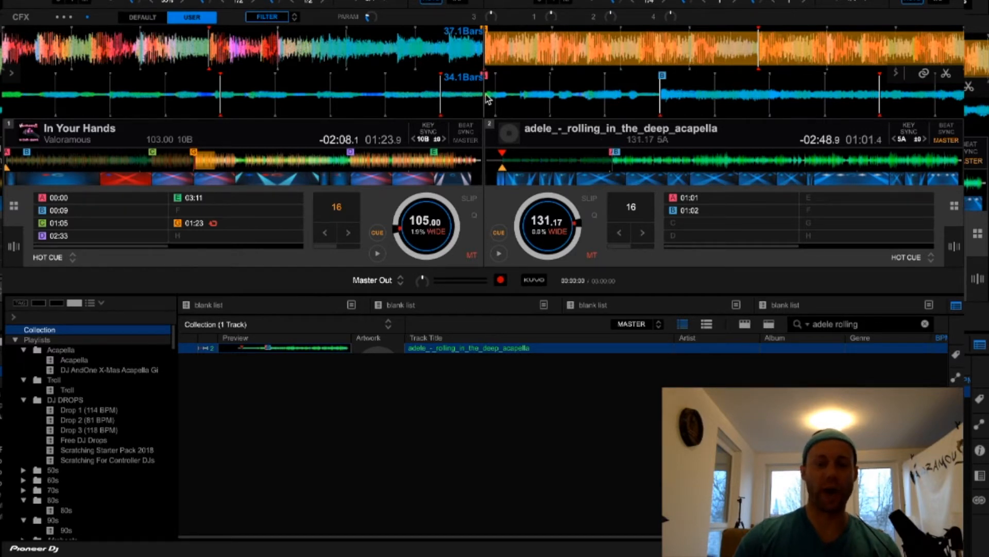
{"action": "mouse_move", "coordinate": [664, 96]}
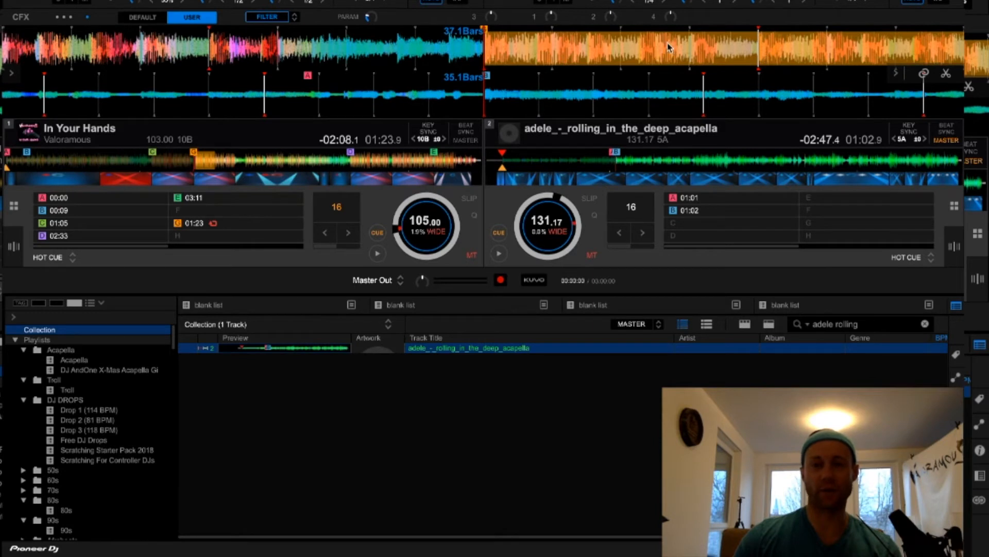
{"action": "mouse_move", "coordinate": [385, 309]}
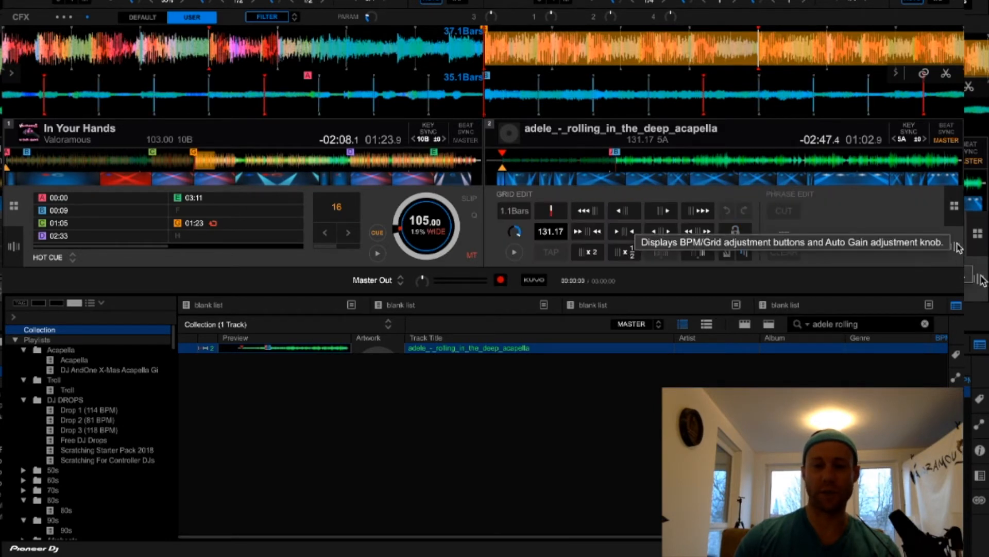
Set the Adele acapella's beat-grid BPM on deck 2 to 105.00
{"action": "left_click", "coordinate": [551, 232]}
{"action": "type", "text": "105"}
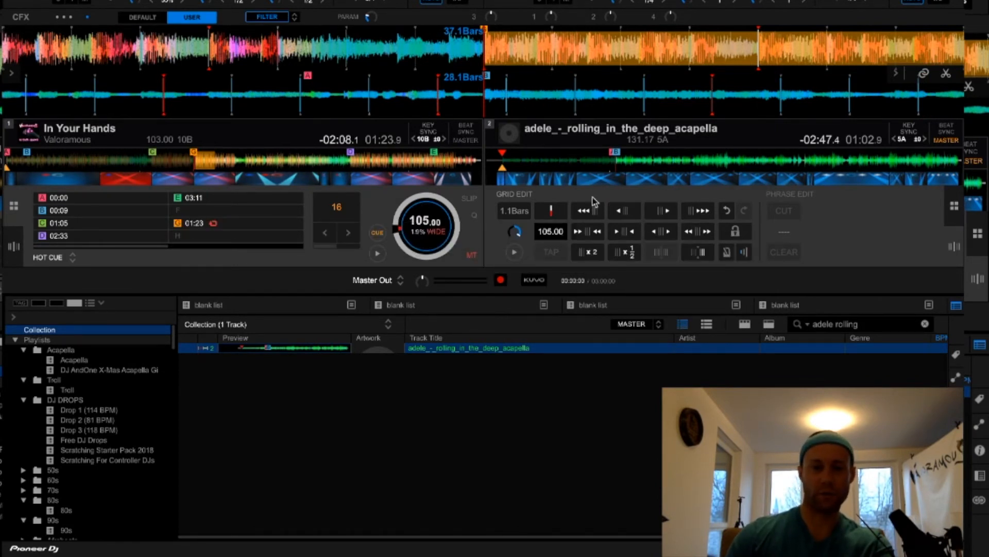
{"action": "mouse_move", "coordinate": [551, 211]}
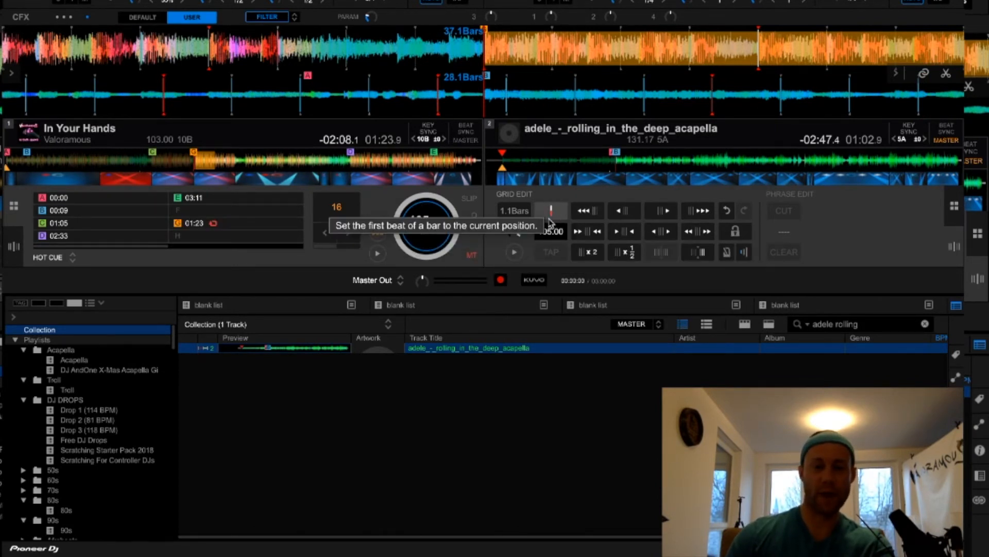